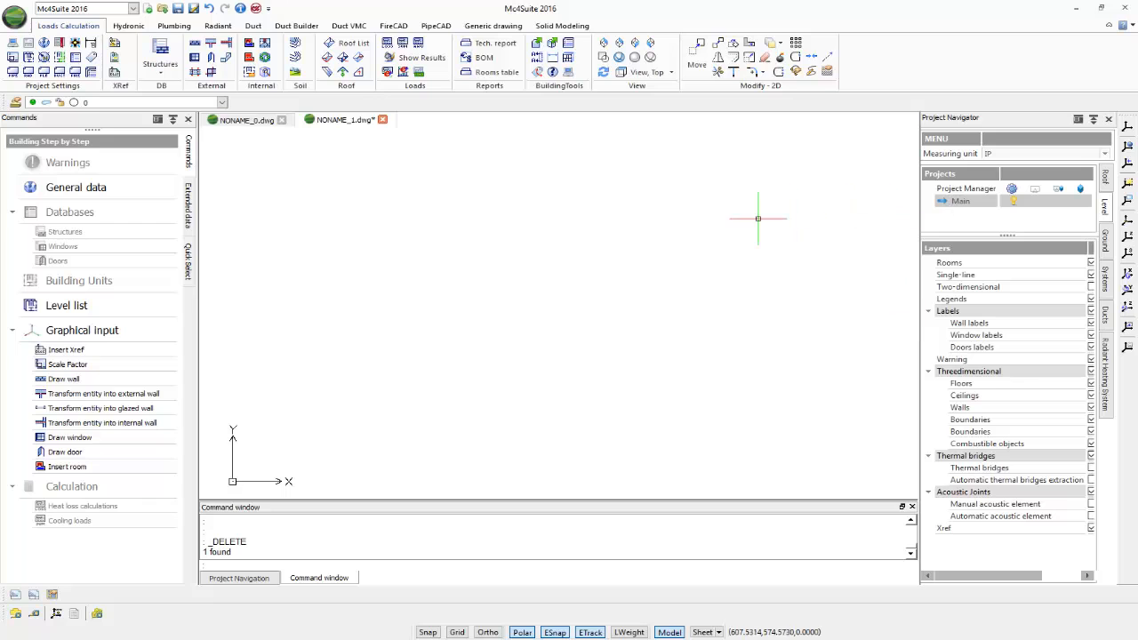
mouse_move(246, 132)
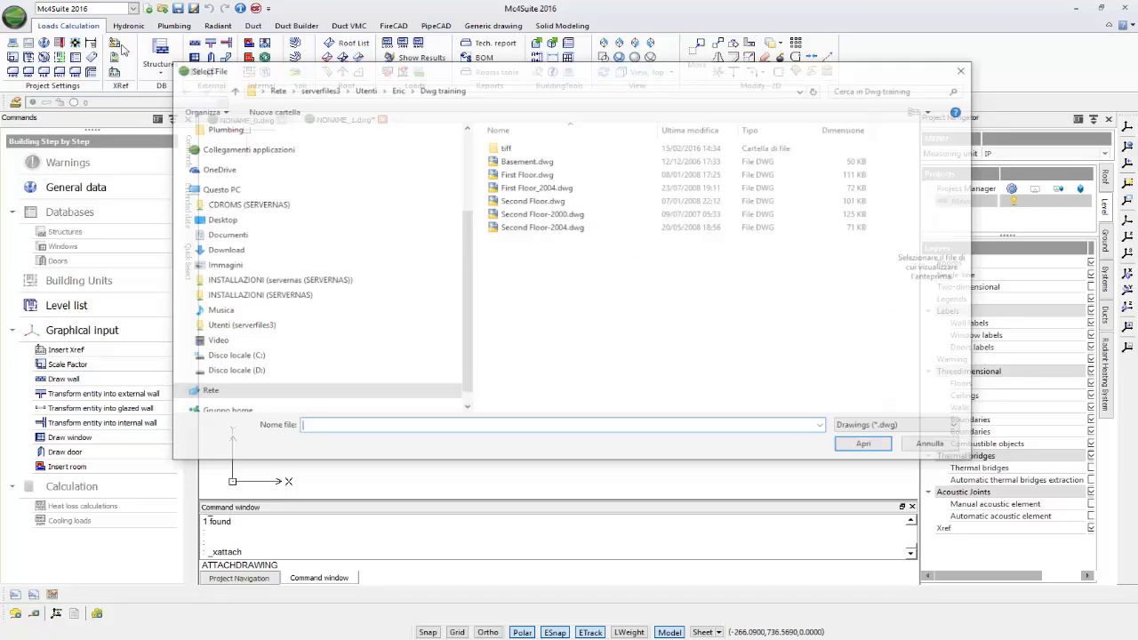
Select First Floor.dwg from the Dwg training folder as the reference to attach.
left_click(526, 174)
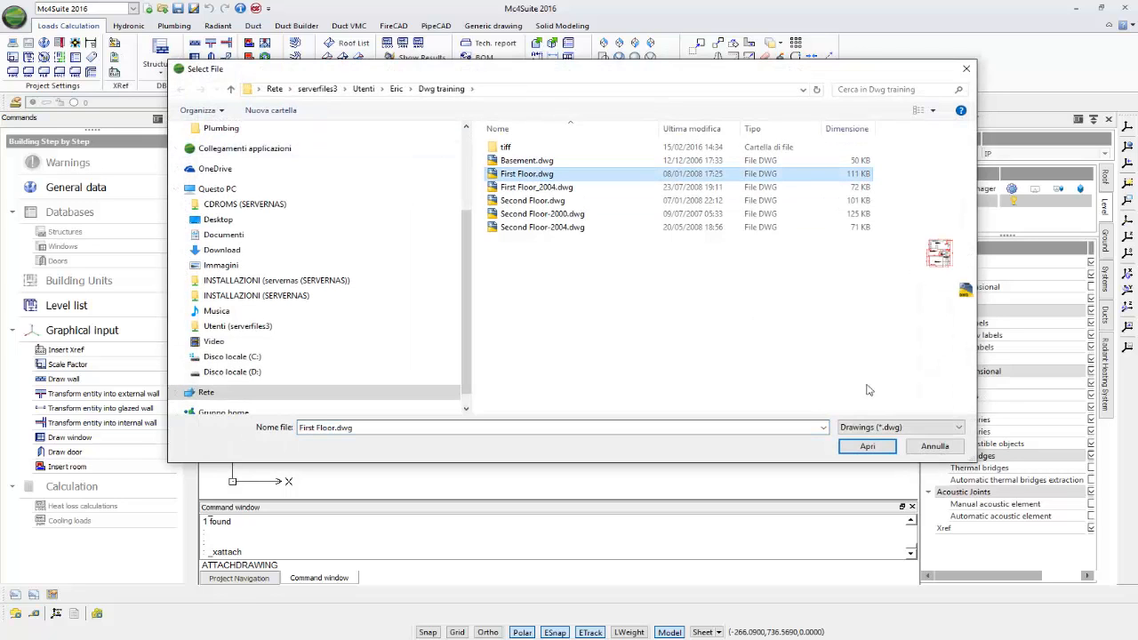
left_click(865, 444)
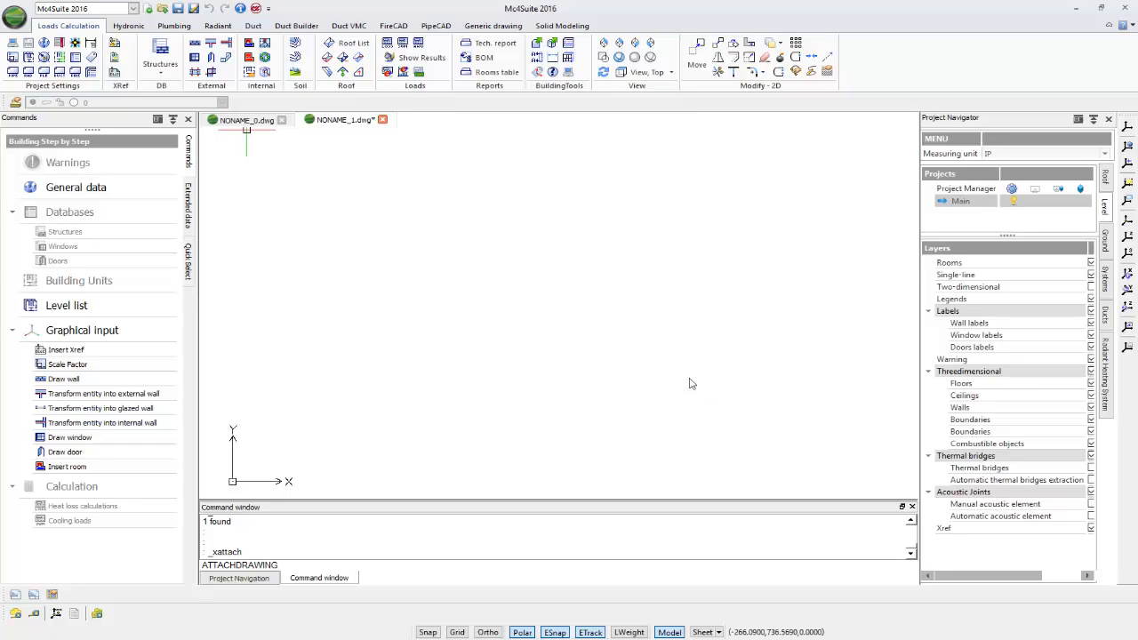
mouse_move(648, 362)
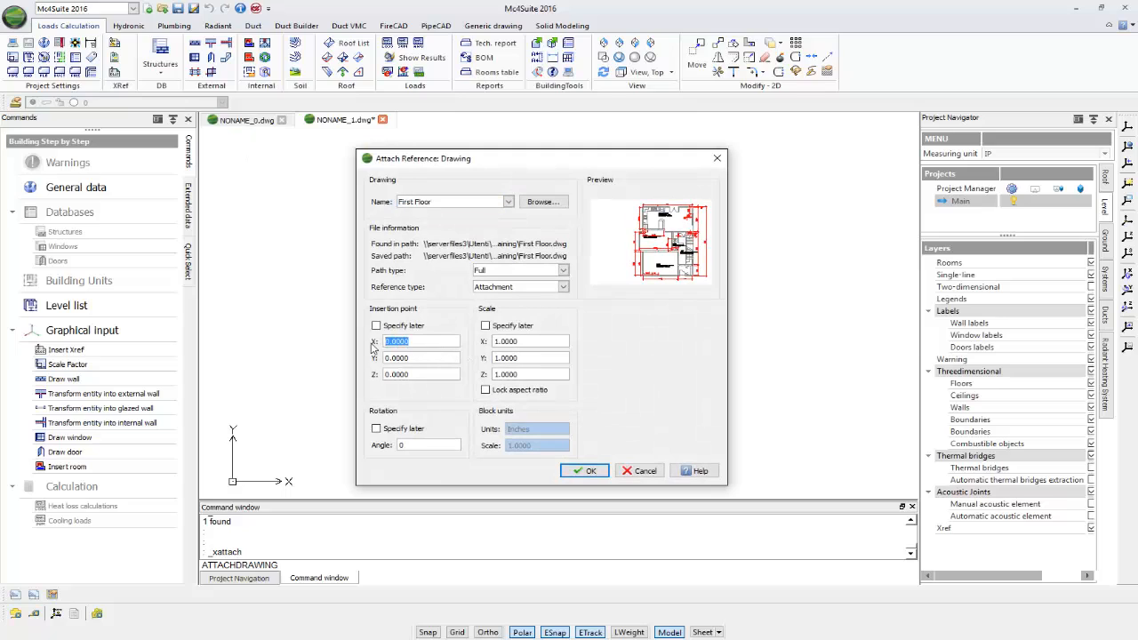
Attach the First Floor reference at insertion point 100, 100 so it appears in the plan.
type("100")
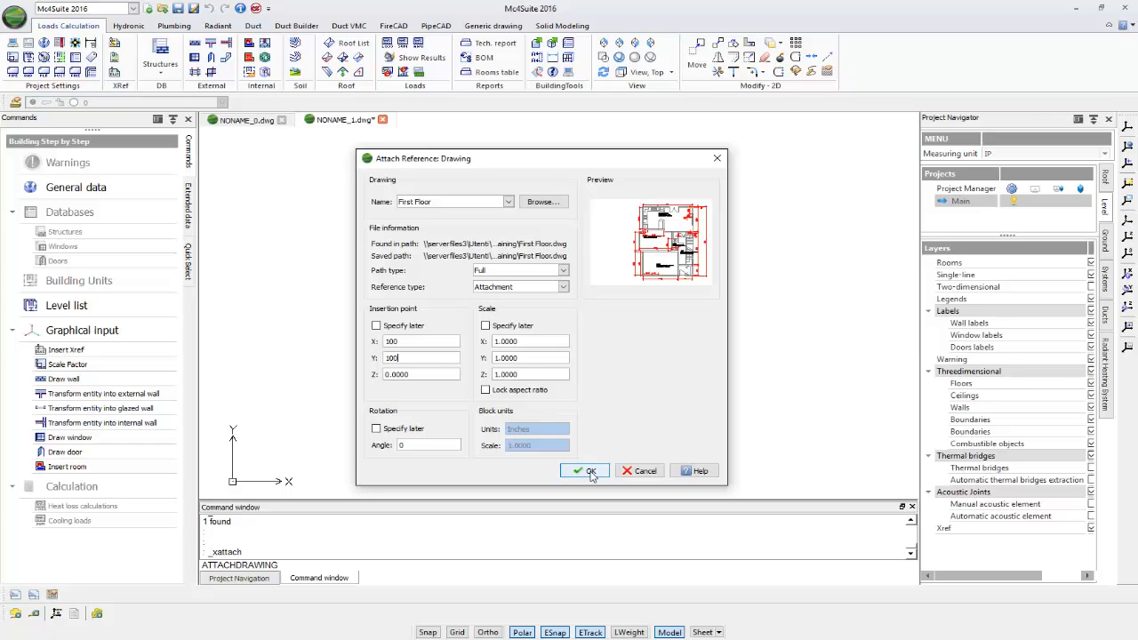
left_click(583, 469)
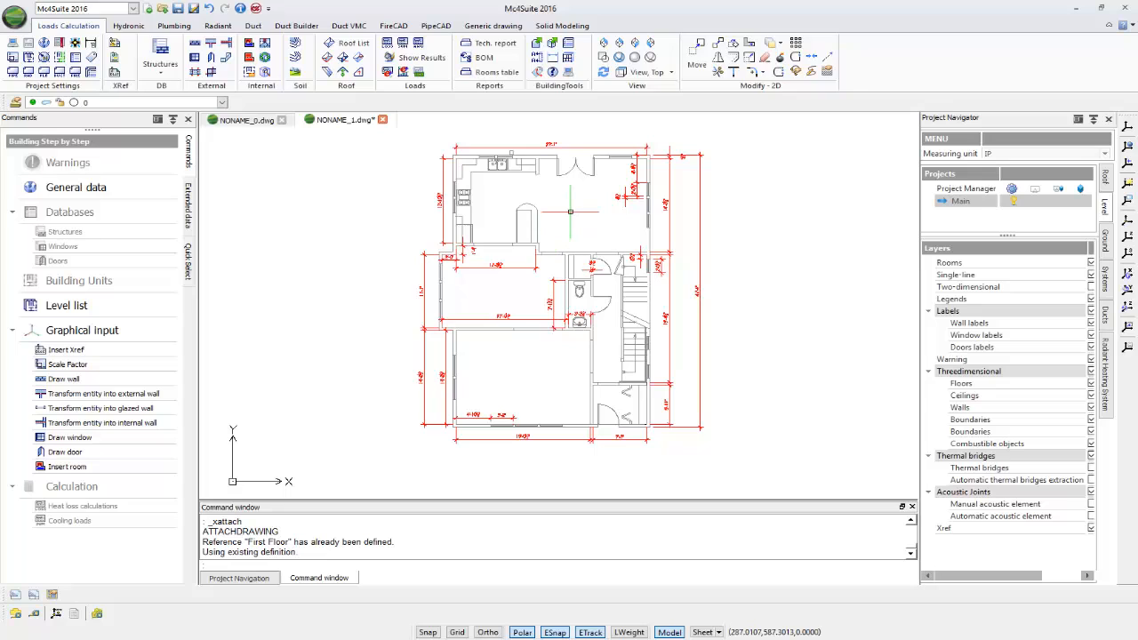
mouse_move(309, 185)
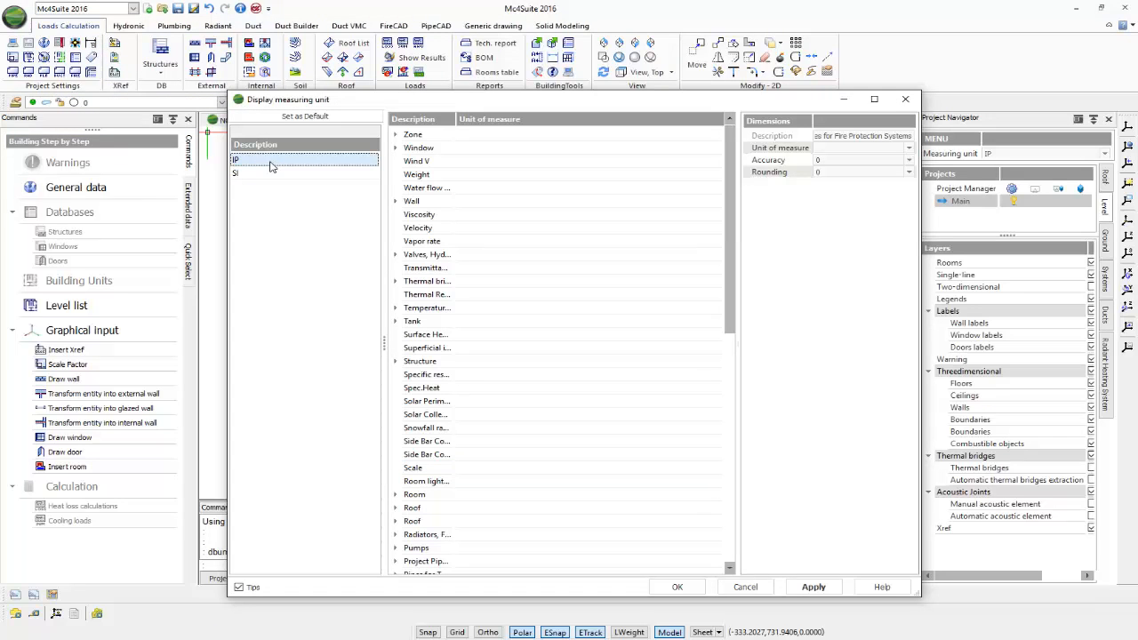
Set the IP Scale unit to inches with 0.01 accuracy and choose its rounding value.
left_click(413, 468)
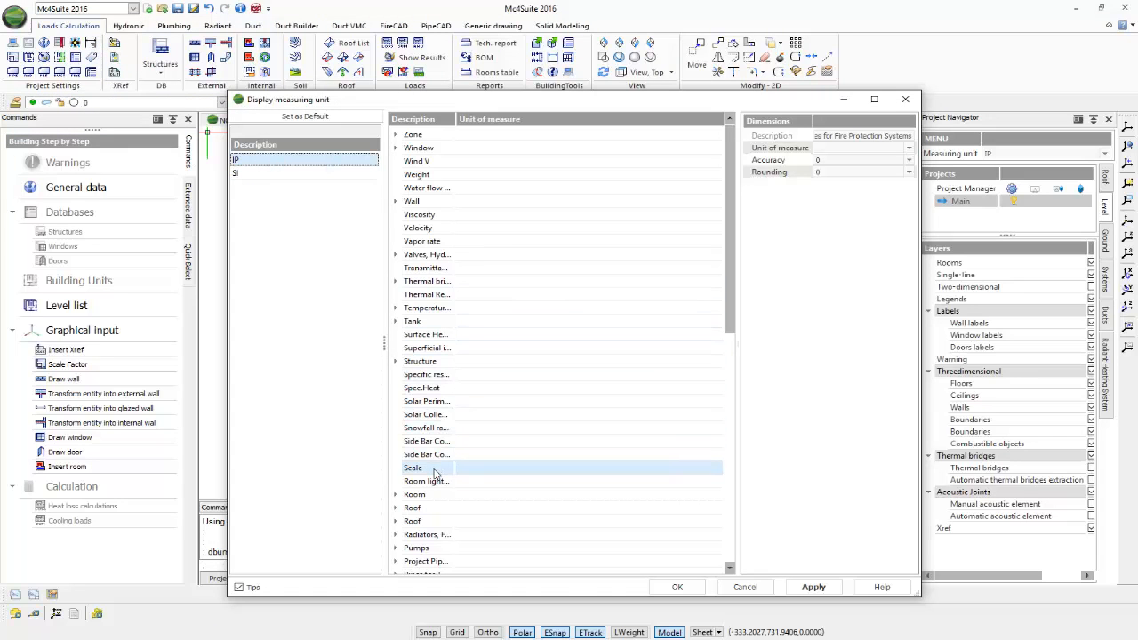
left_click(413, 467)
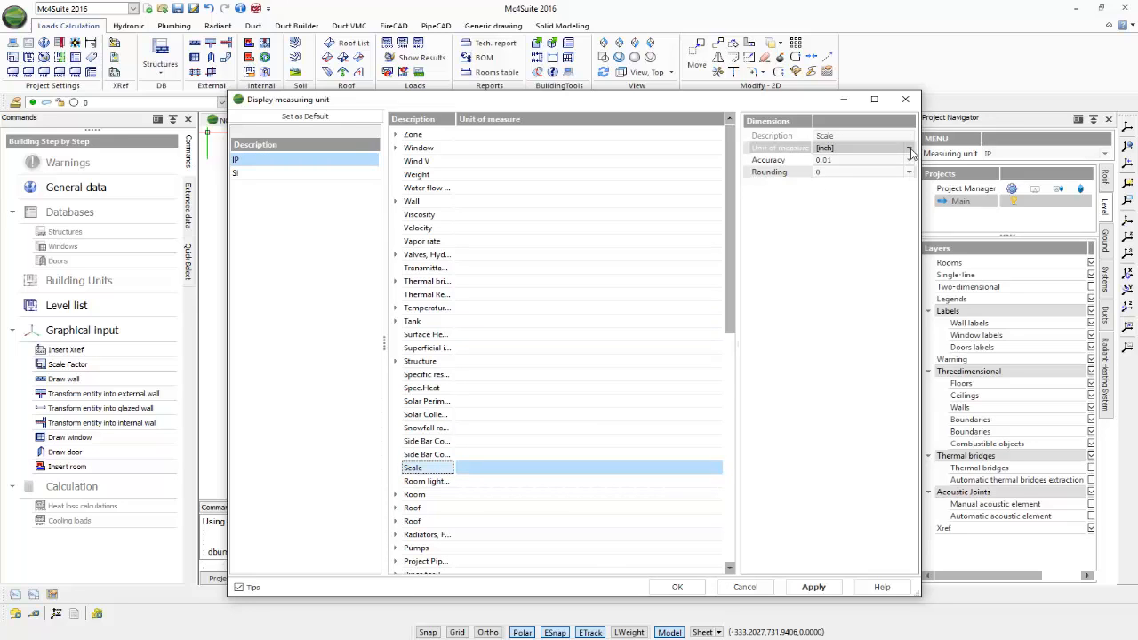
left_click(908, 148)
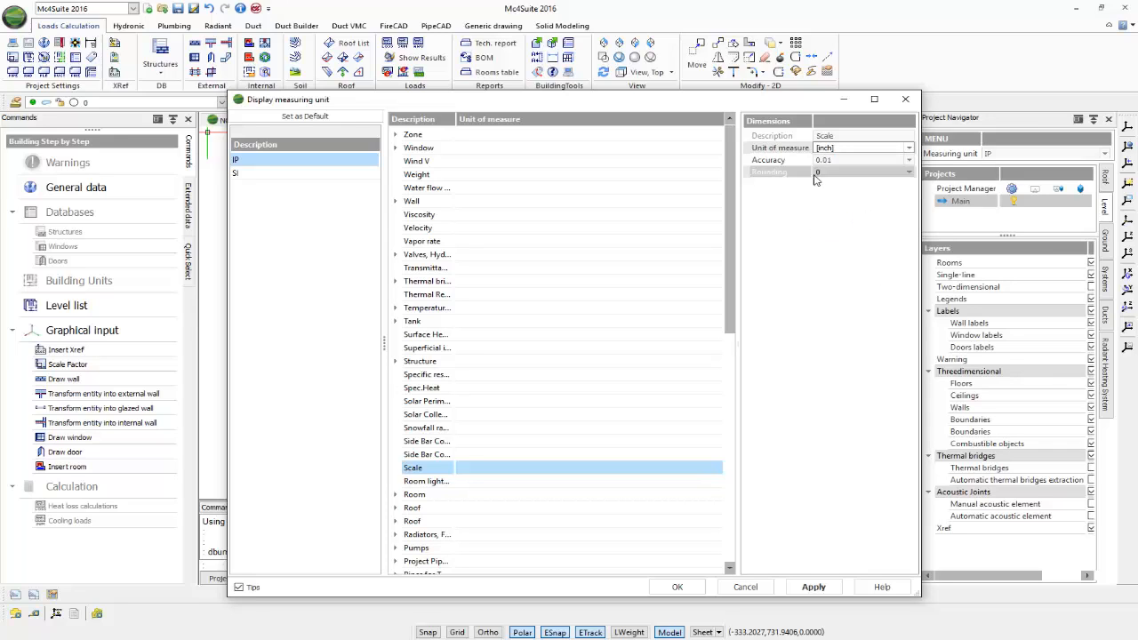
left_click(909, 160)
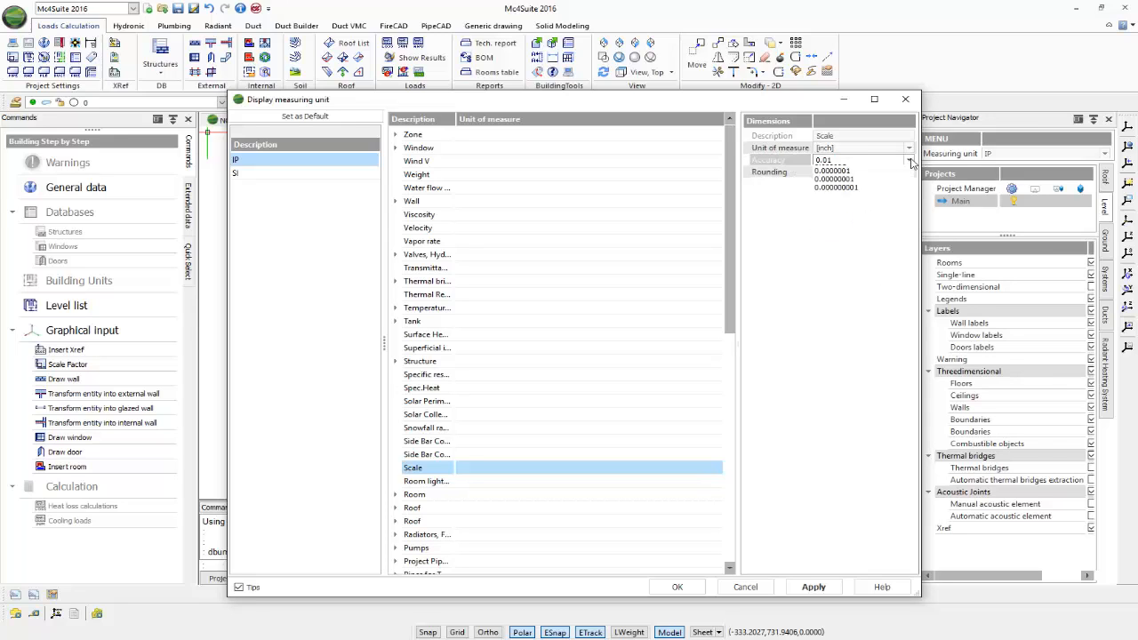
left_click(909, 160)
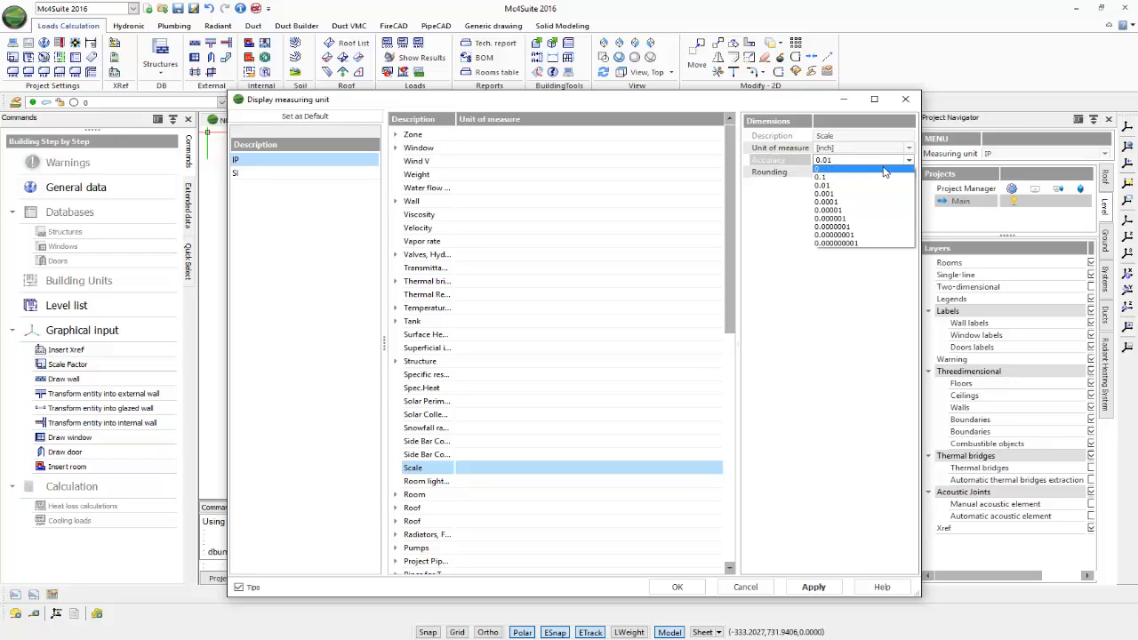
left_click(821, 160)
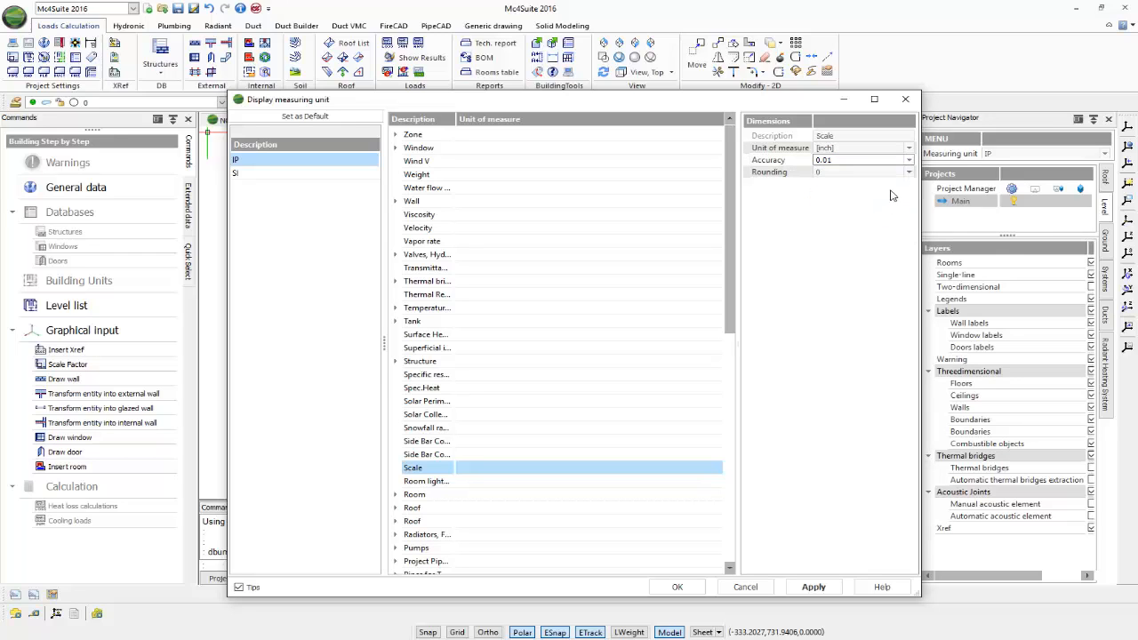
left_click(907, 171)
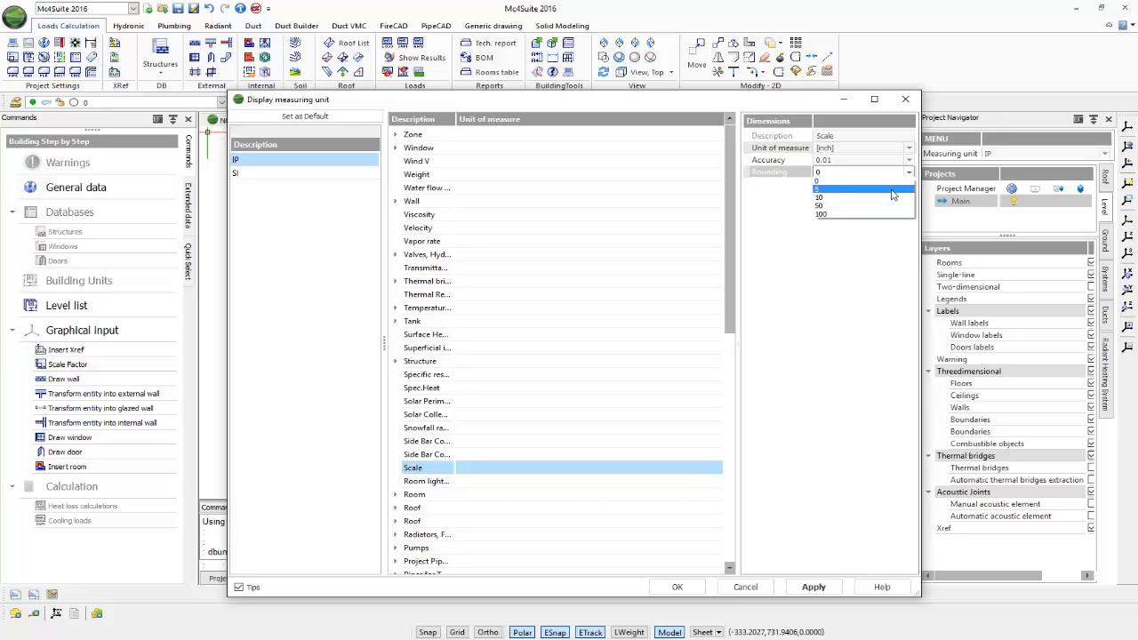
left_click(816, 182)
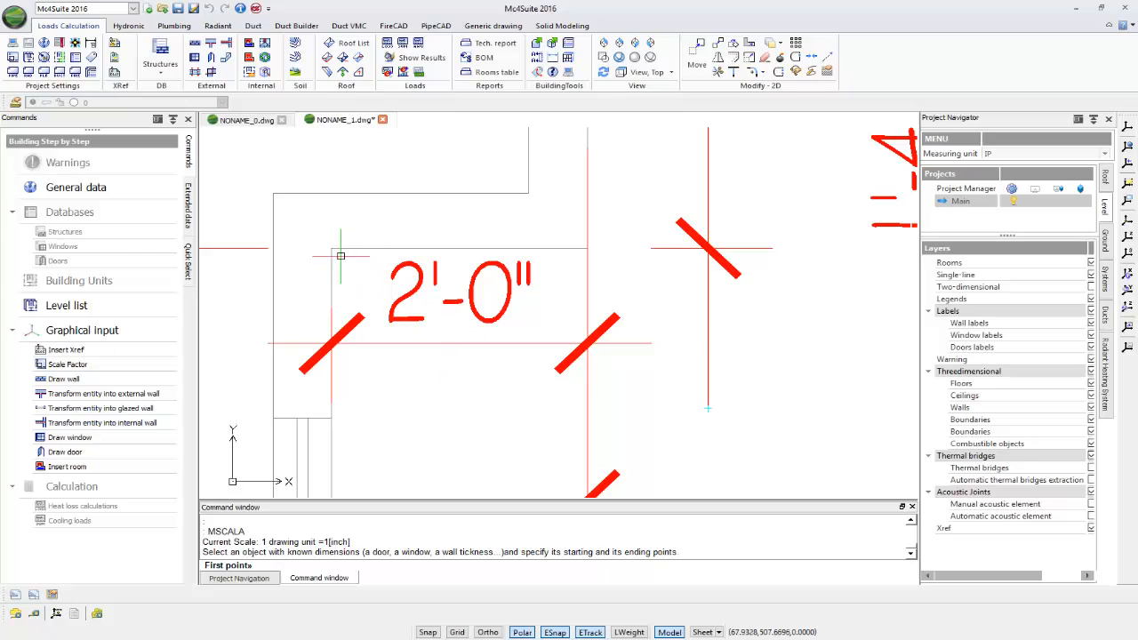
mouse_move(331, 249)
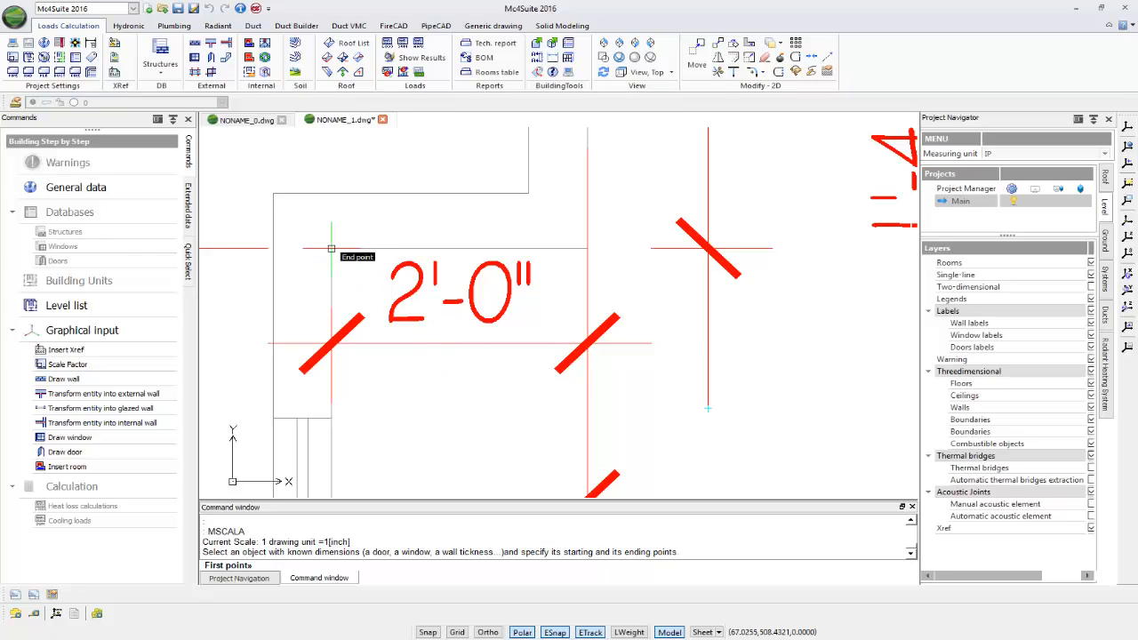
Calibrate the scale by picking both ends of the 2'-0" span and entering 24.00 inches.
left_click(331, 249)
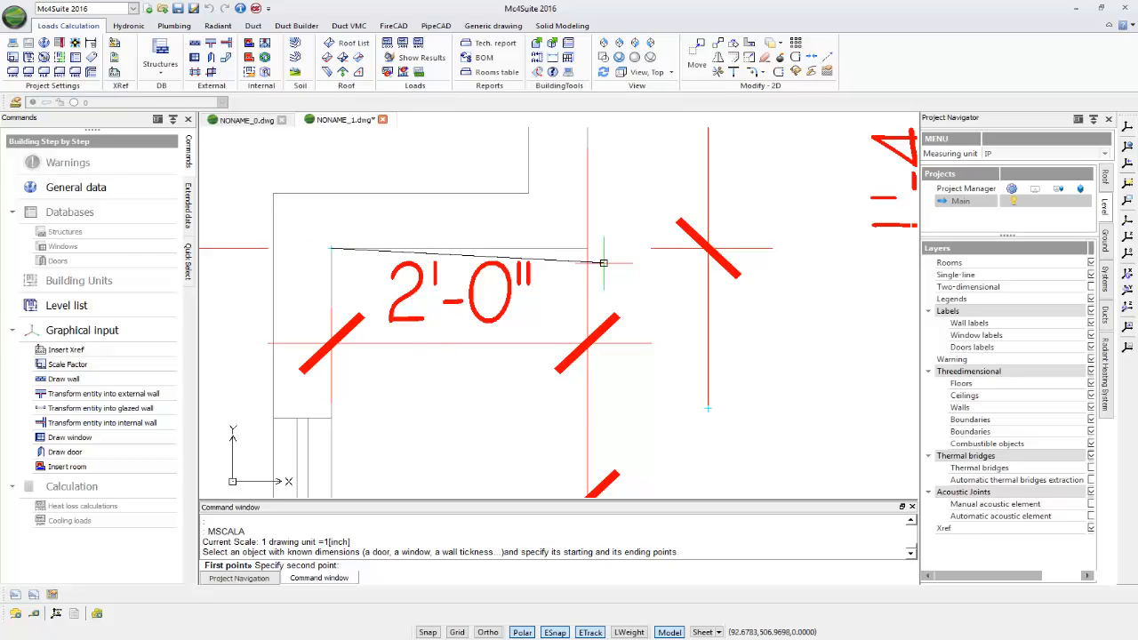
left_click(603, 263)
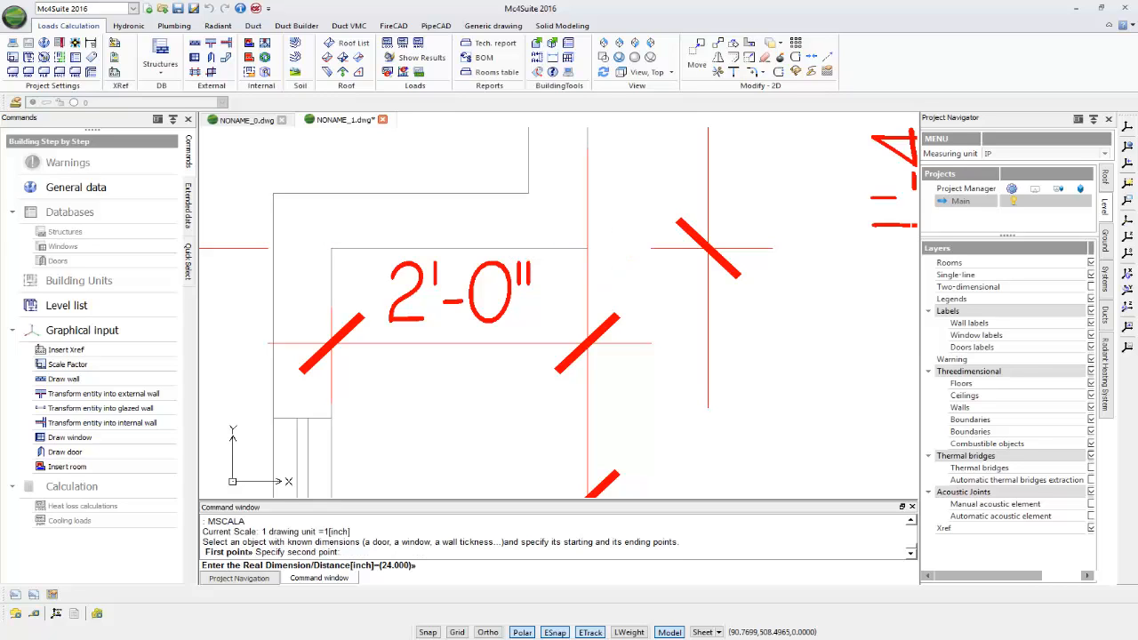
type("24.00")
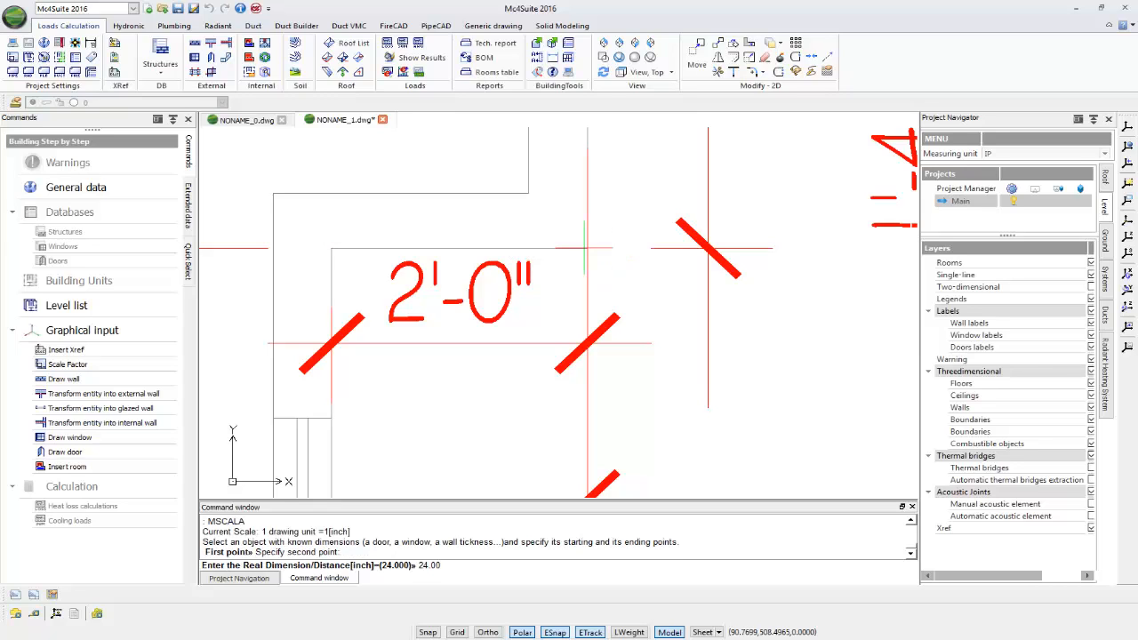
key("enter")
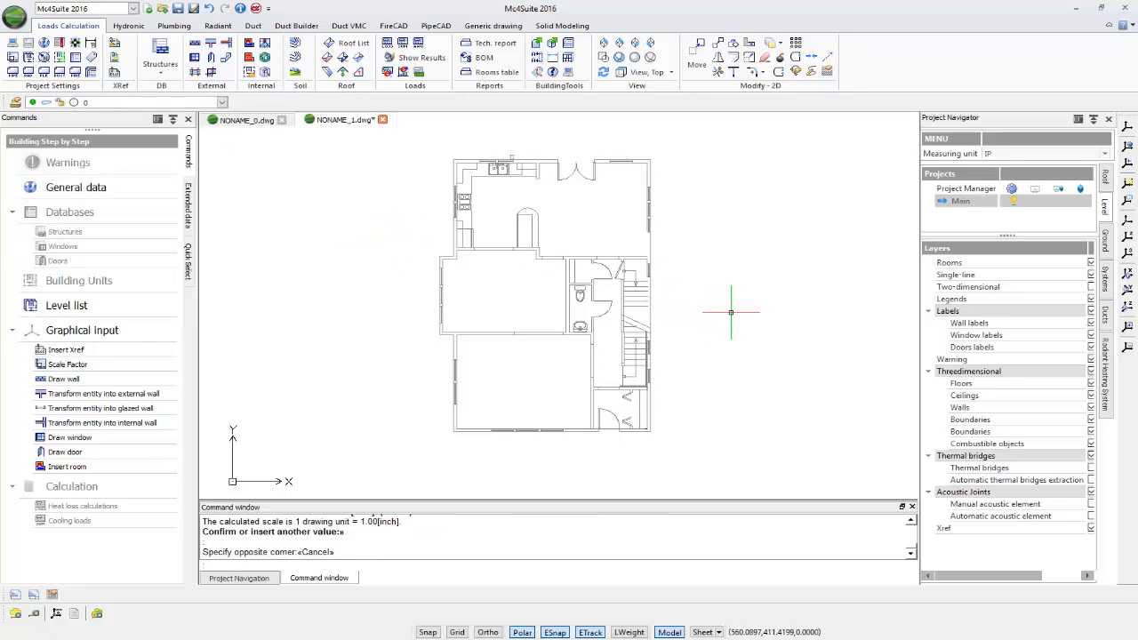
mouse_move(727, 313)
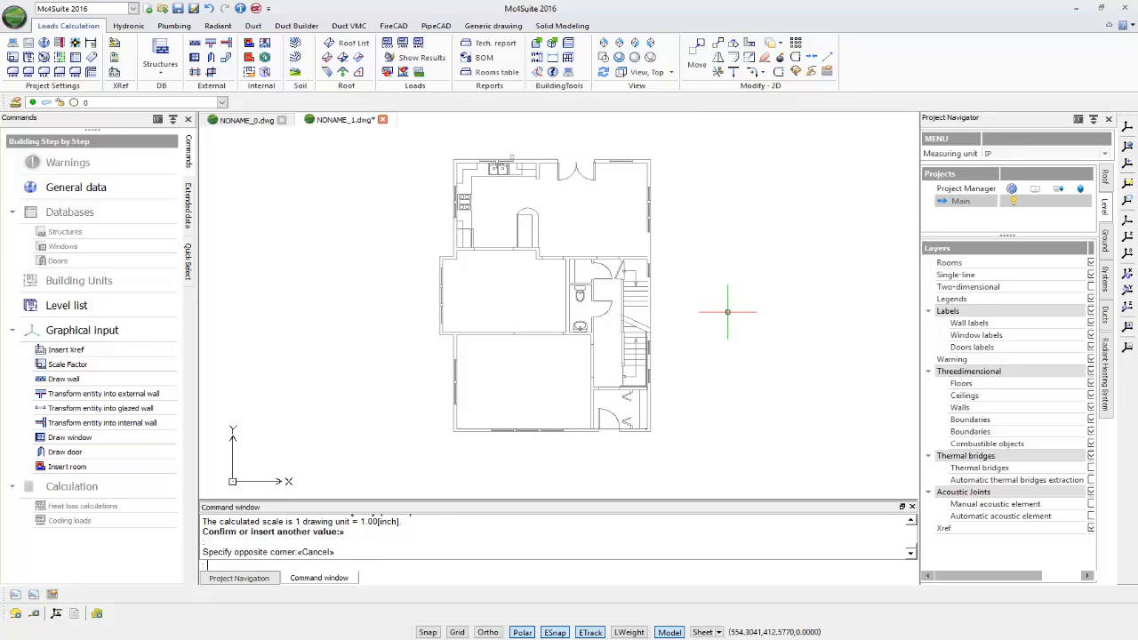
mouse_move(910, 394)
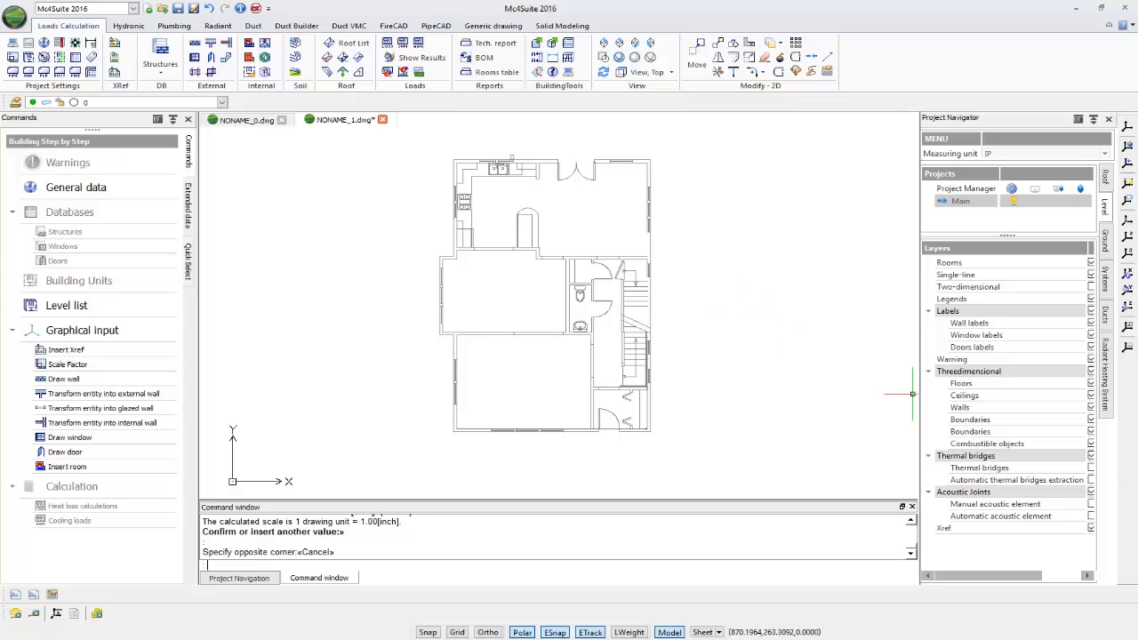